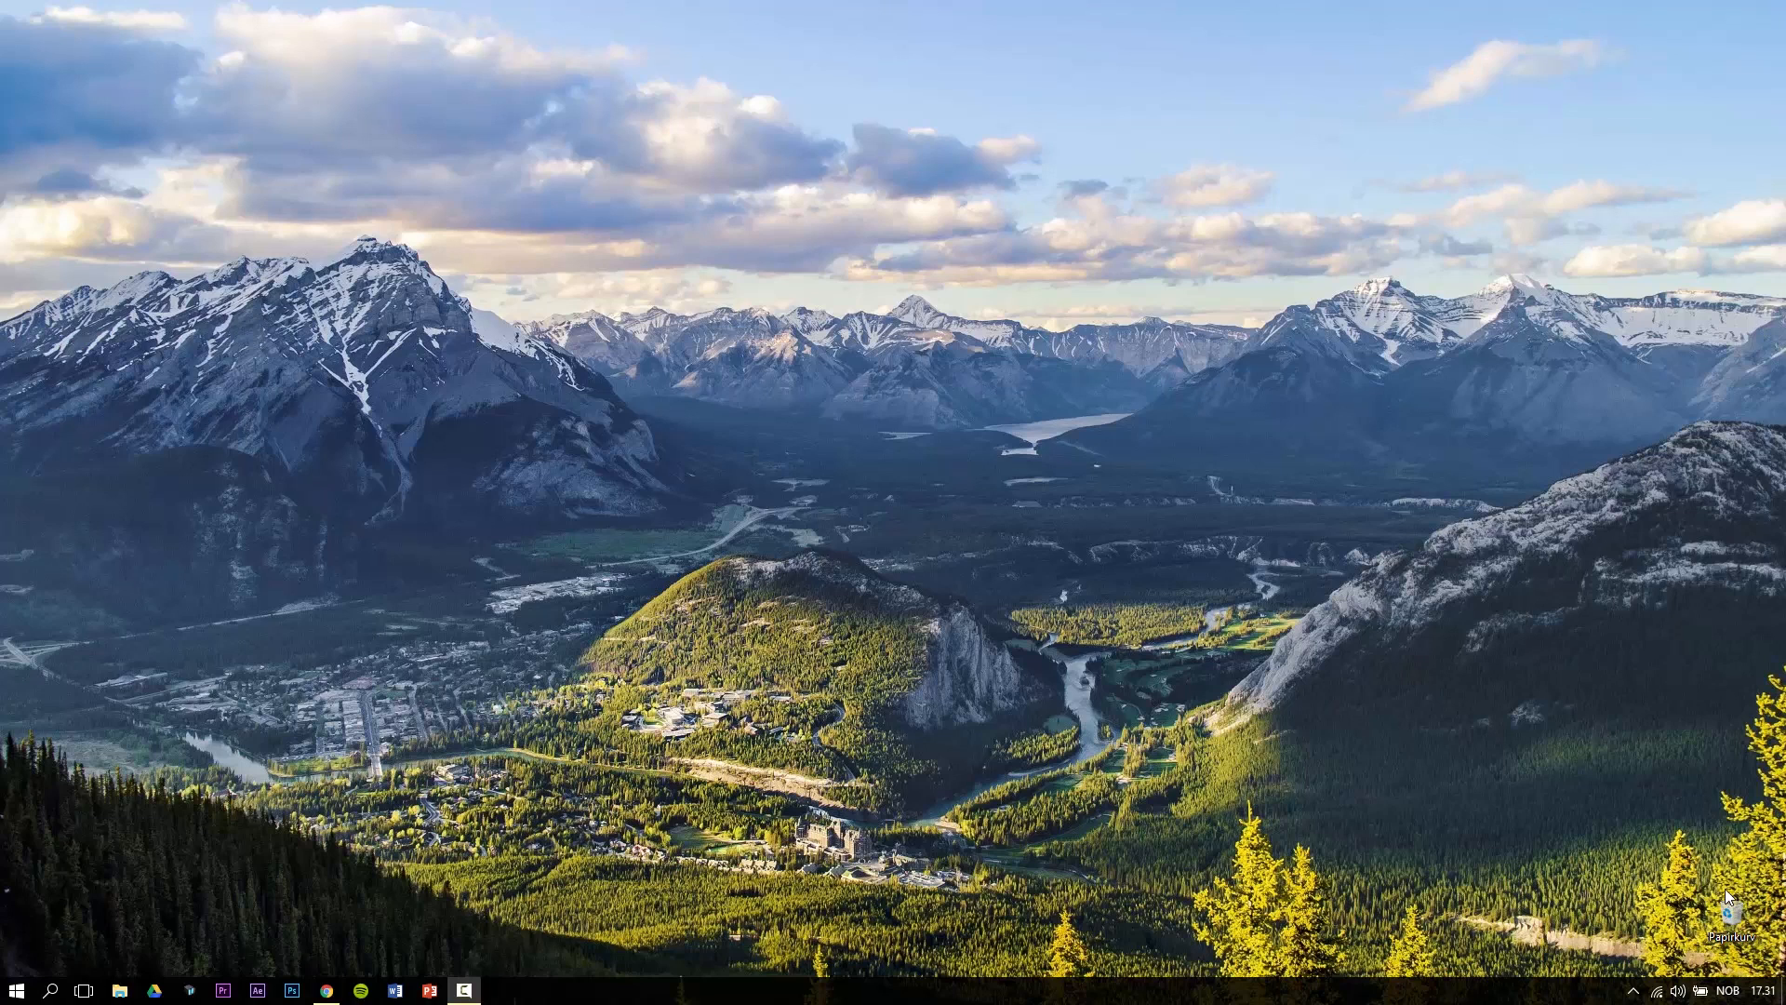
pyautogui.moveTo(1520, 859)
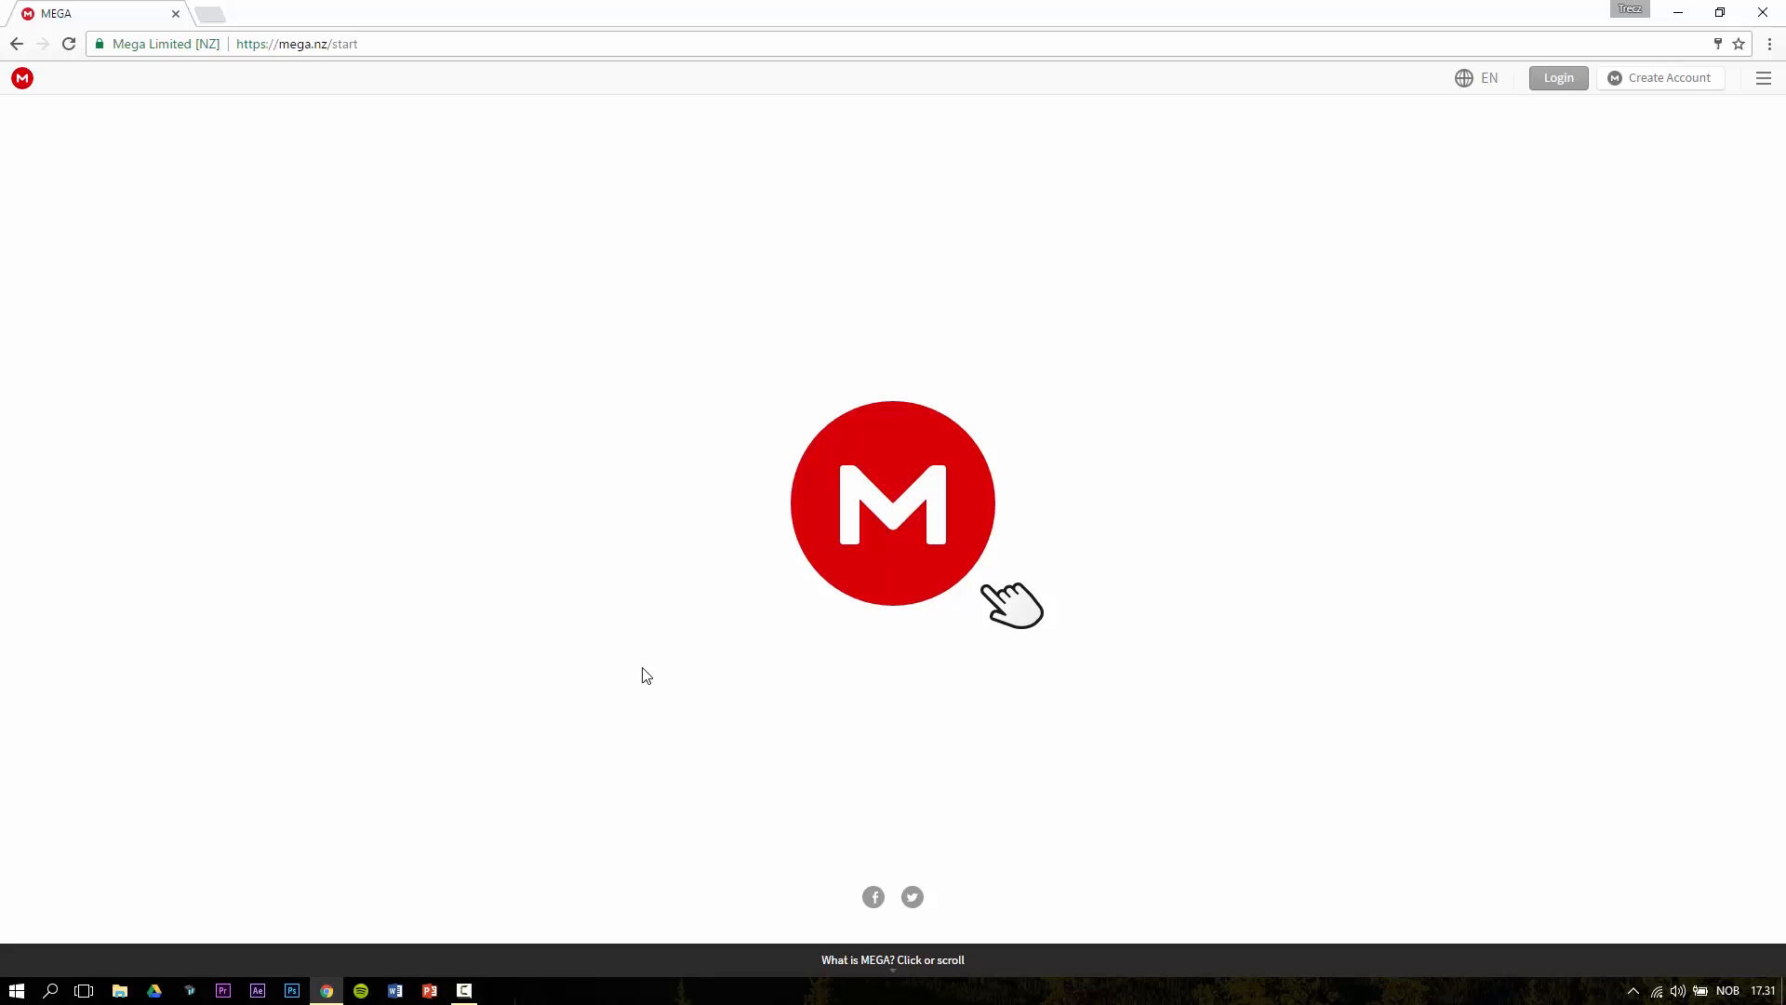
pyautogui.click(891, 502)
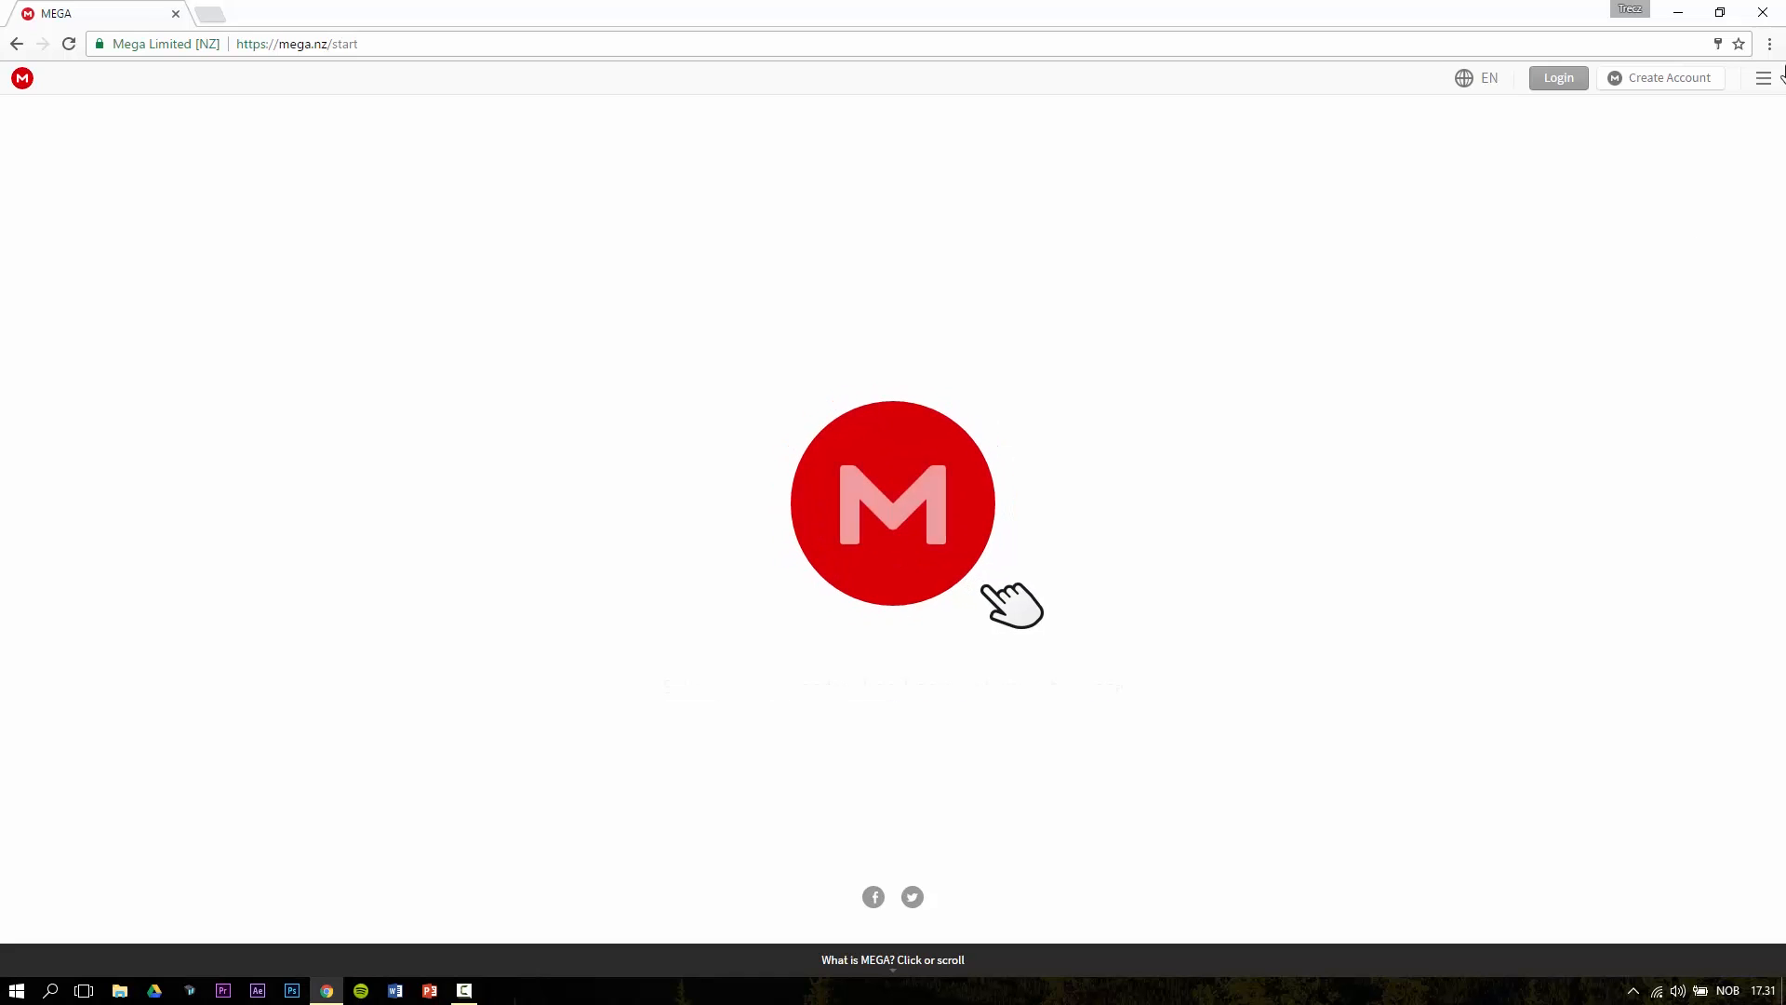
# Step: Sign in to the MEGA account so the account settings and storage details appear
pyautogui.click(1559, 78)
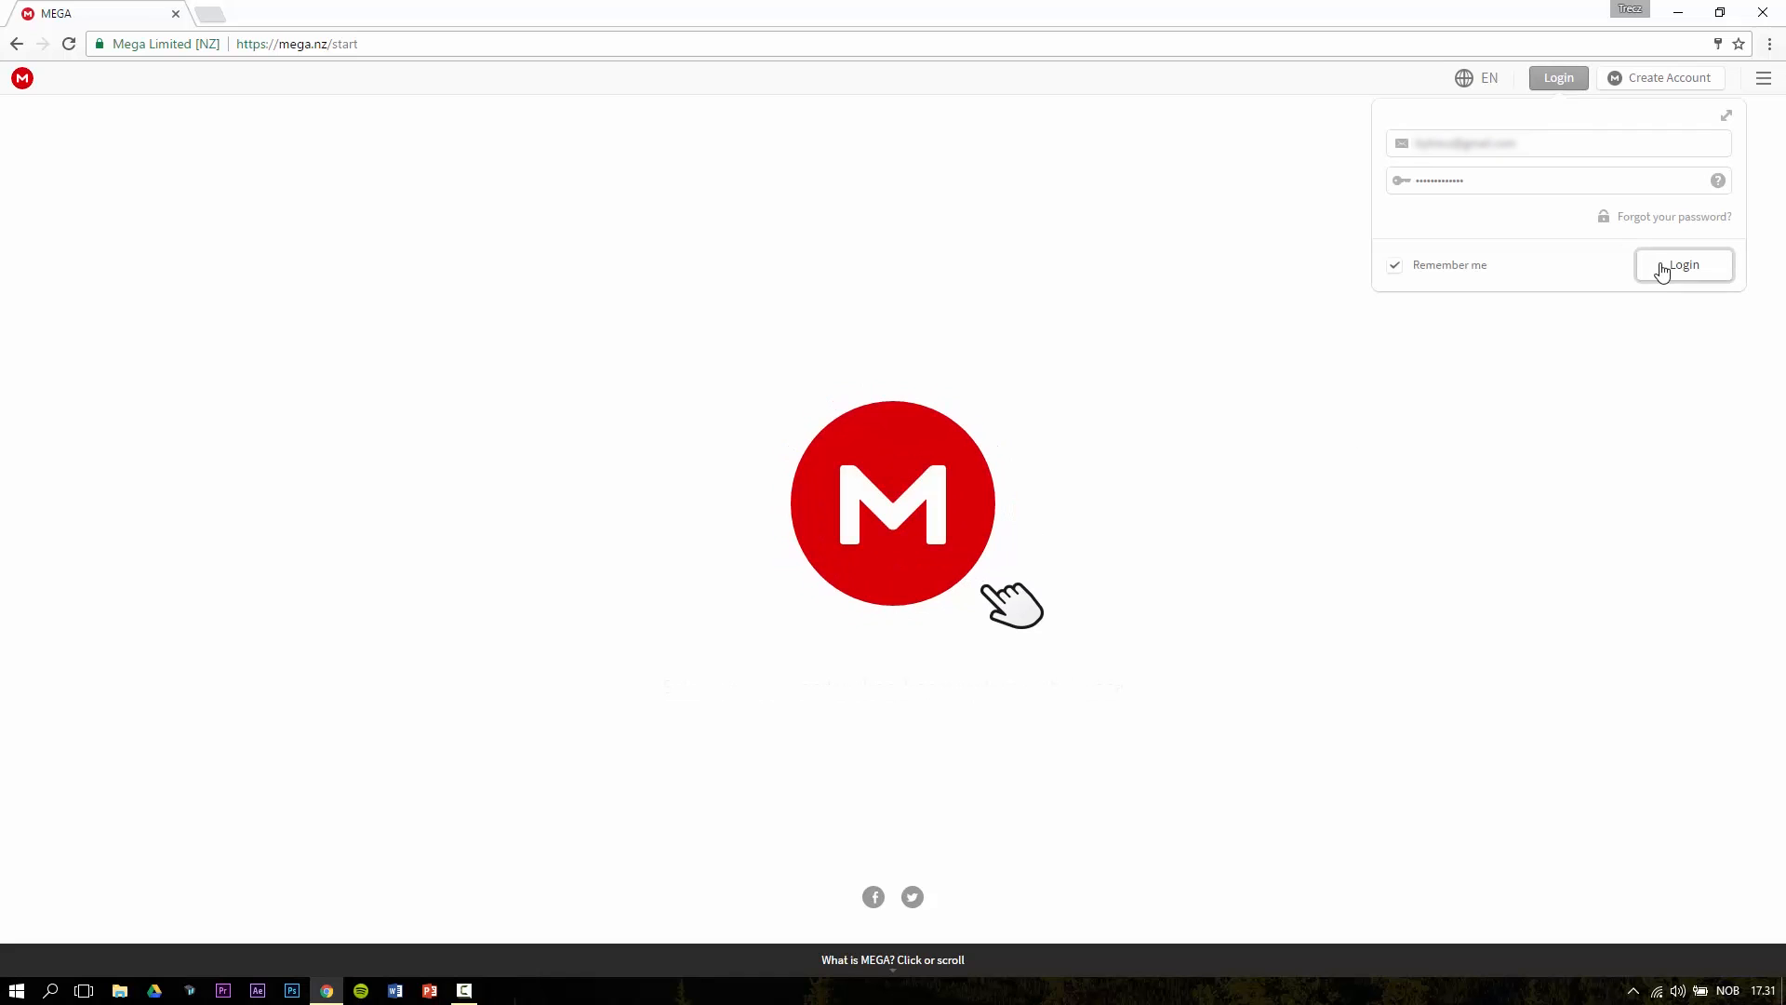
pyautogui.click(1683, 264)
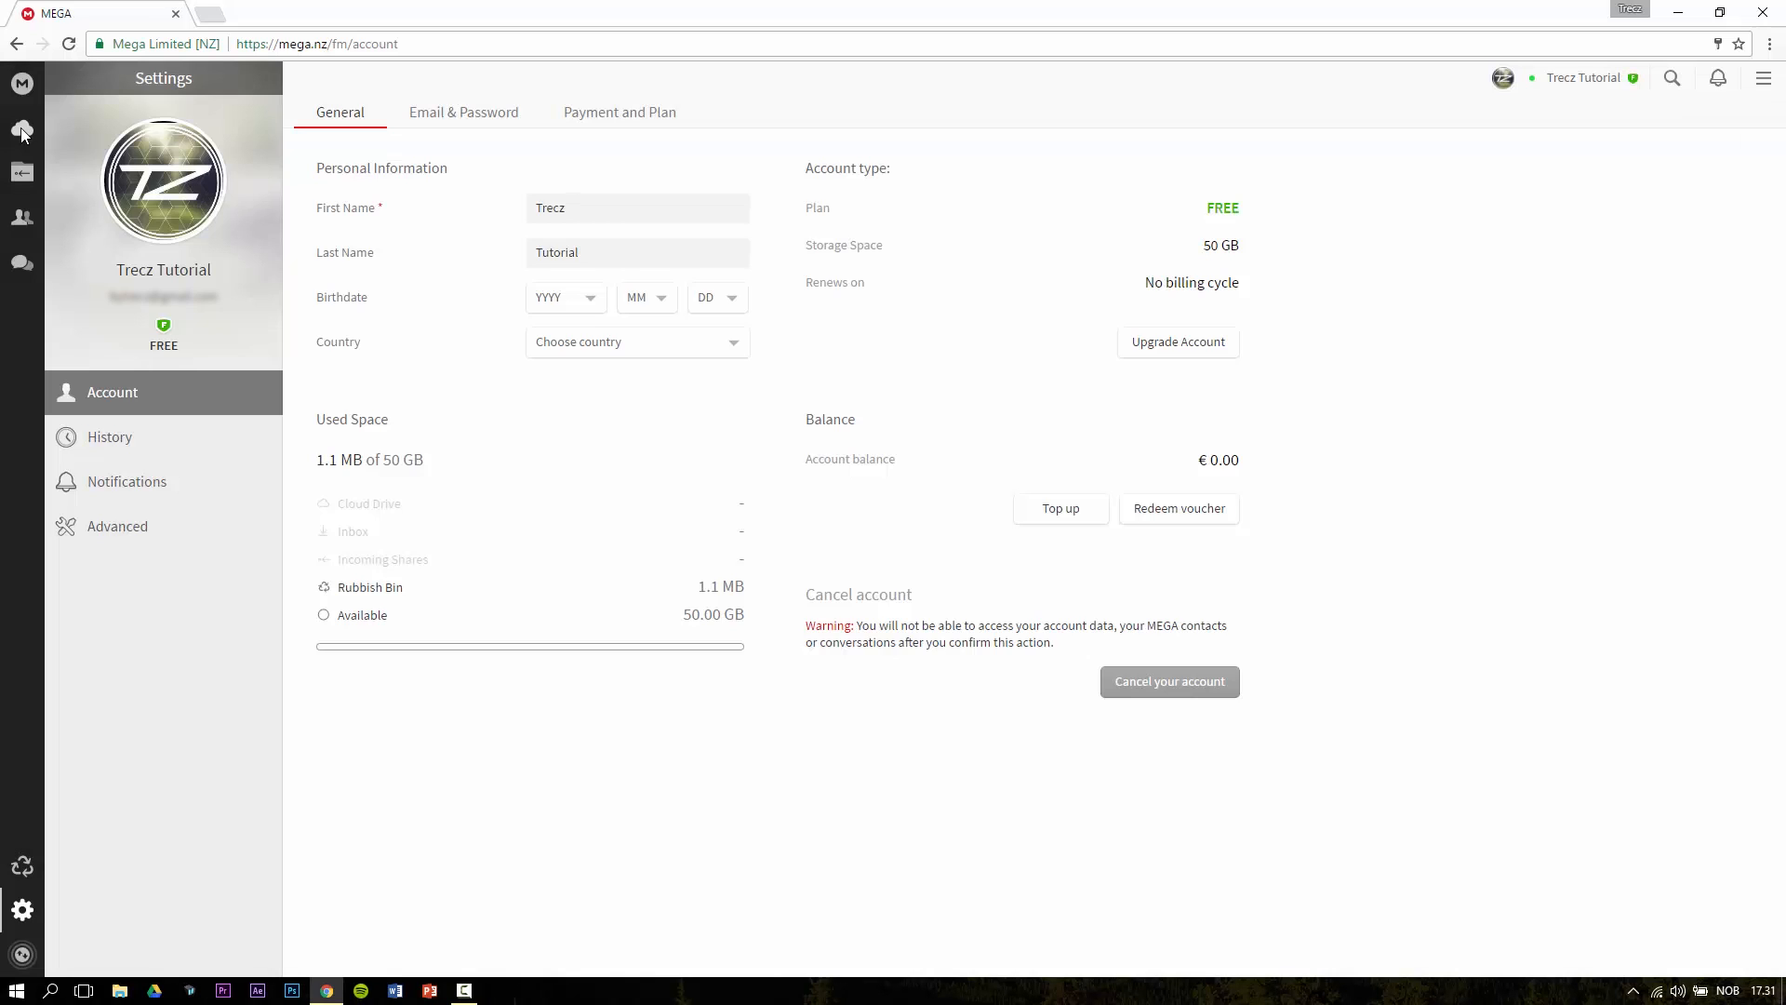
# Step: Show the empty Cloud Drive from the left sidebar
pyautogui.click(22, 131)
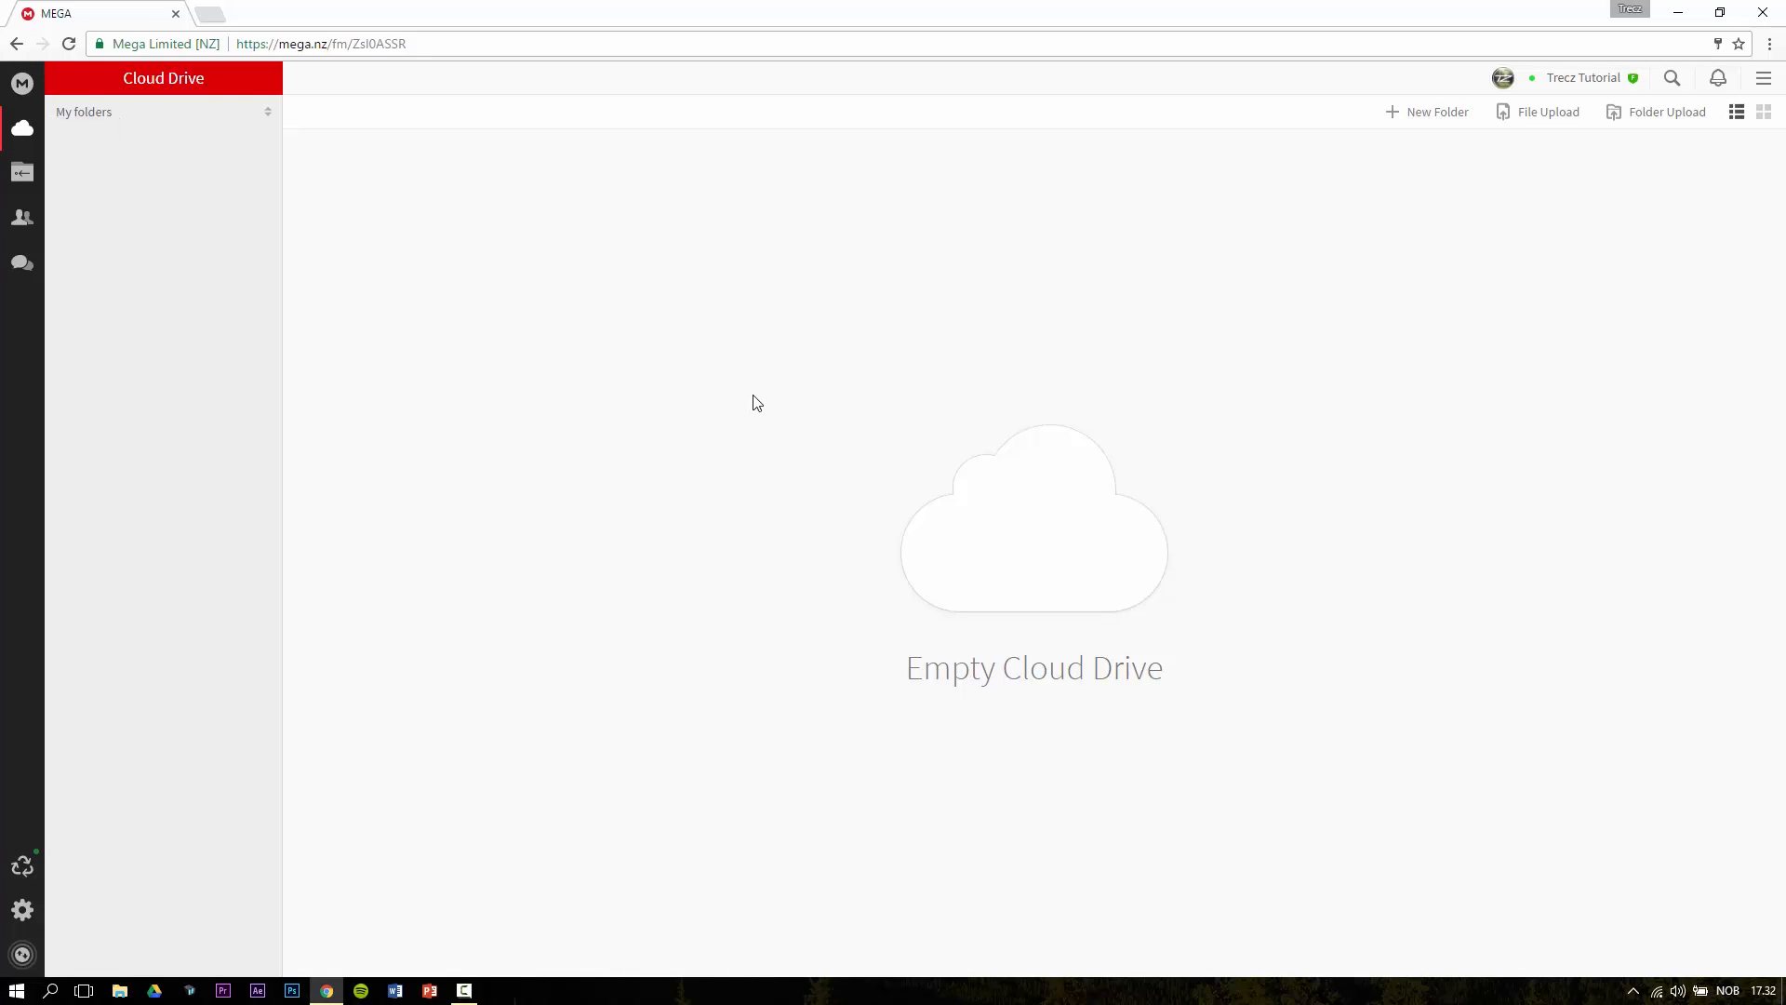
pyautogui.moveTo(1538, 145)
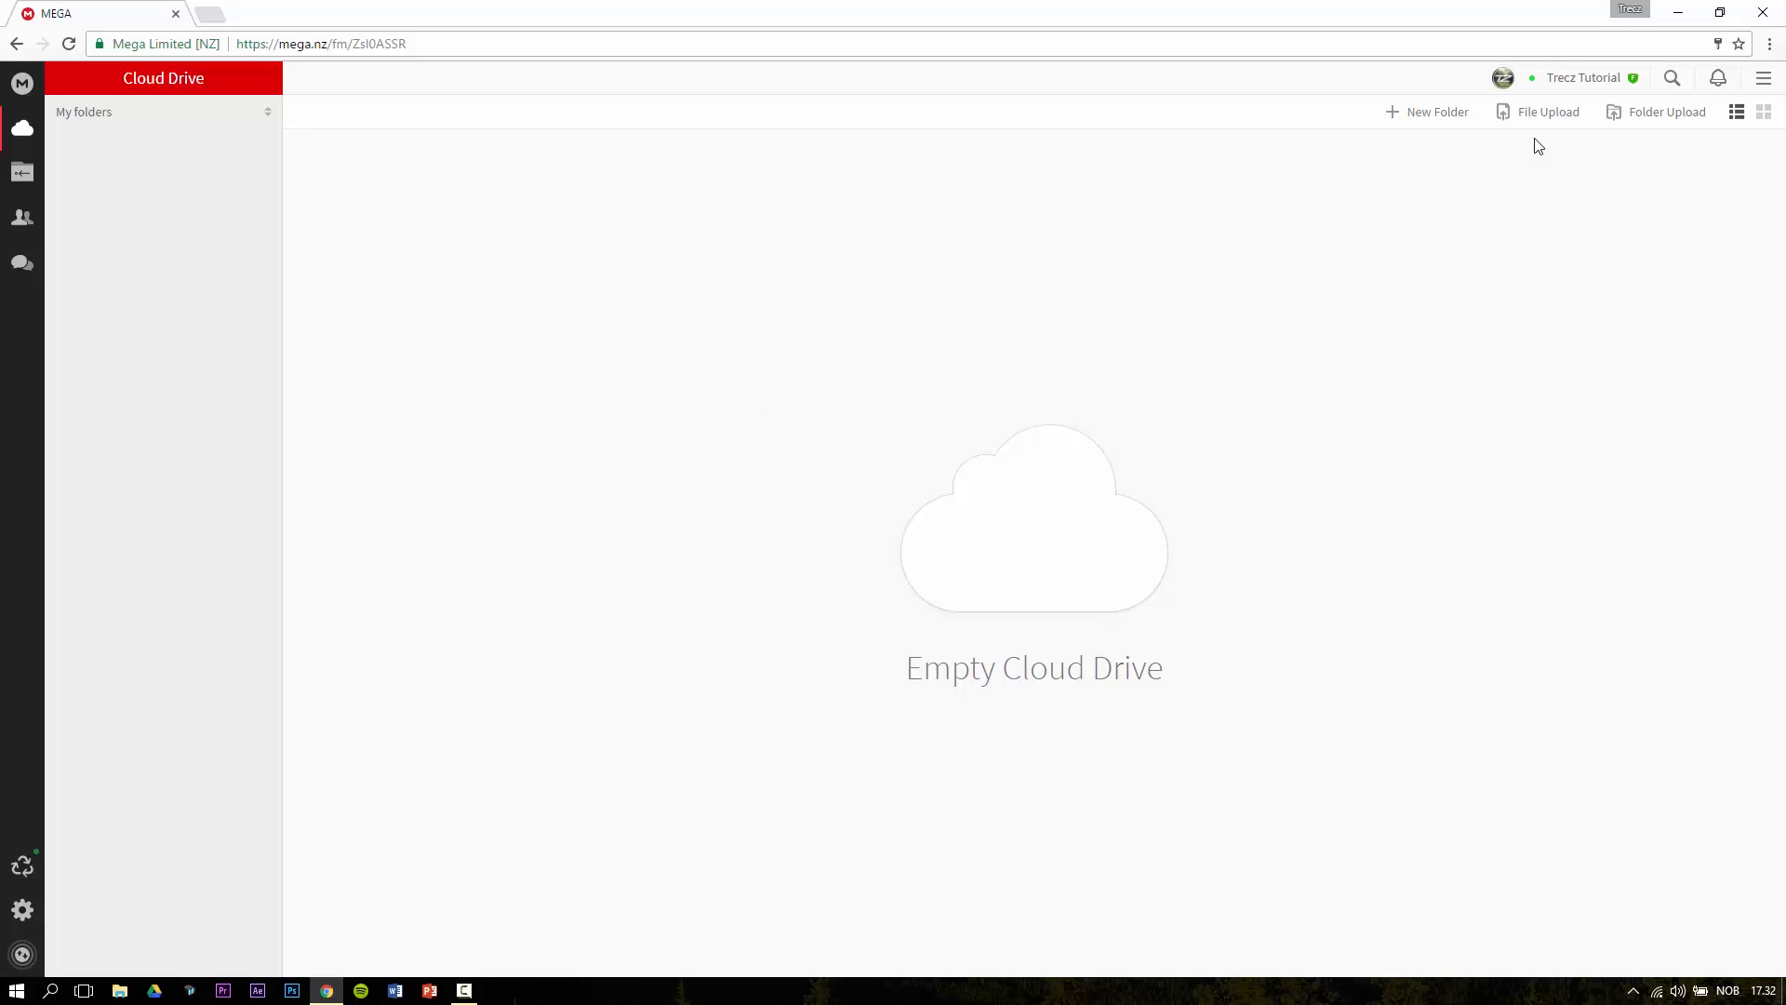
# Step: Upload Tutorial.txt from Dokumenter so it appears in the Cloud Drive
pyautogui.click(1537, 112)
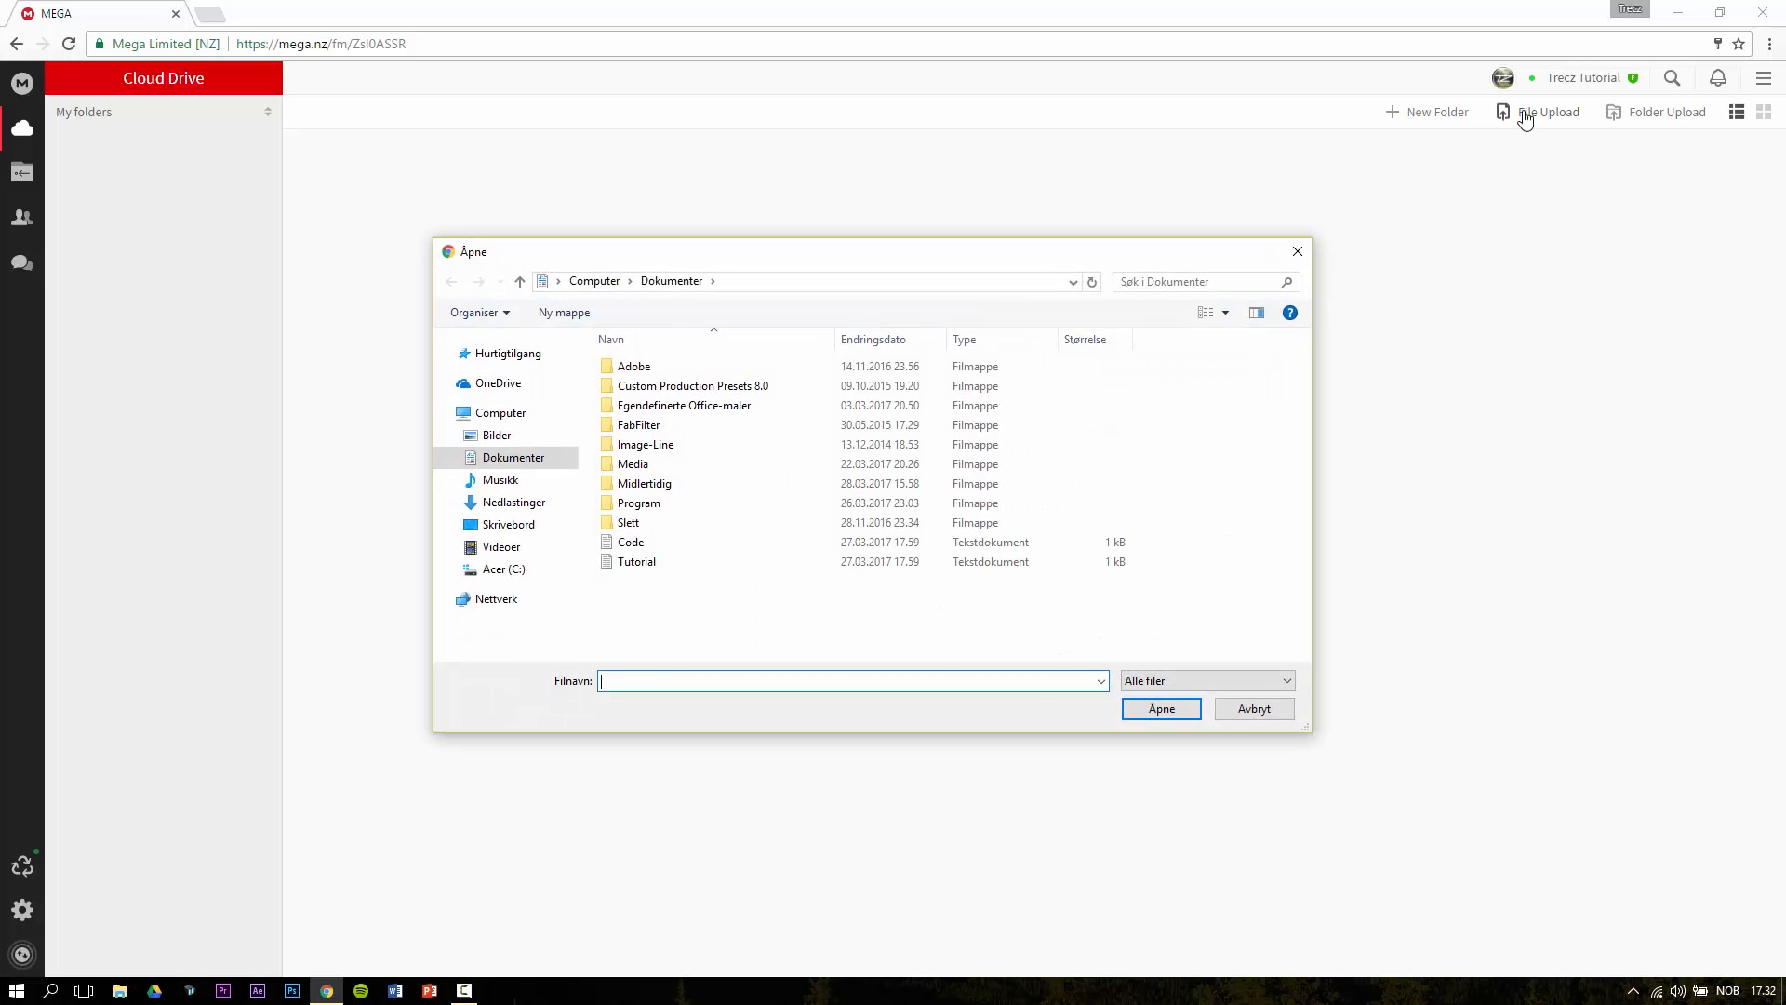
pyautogui.moveTo(711, 577)
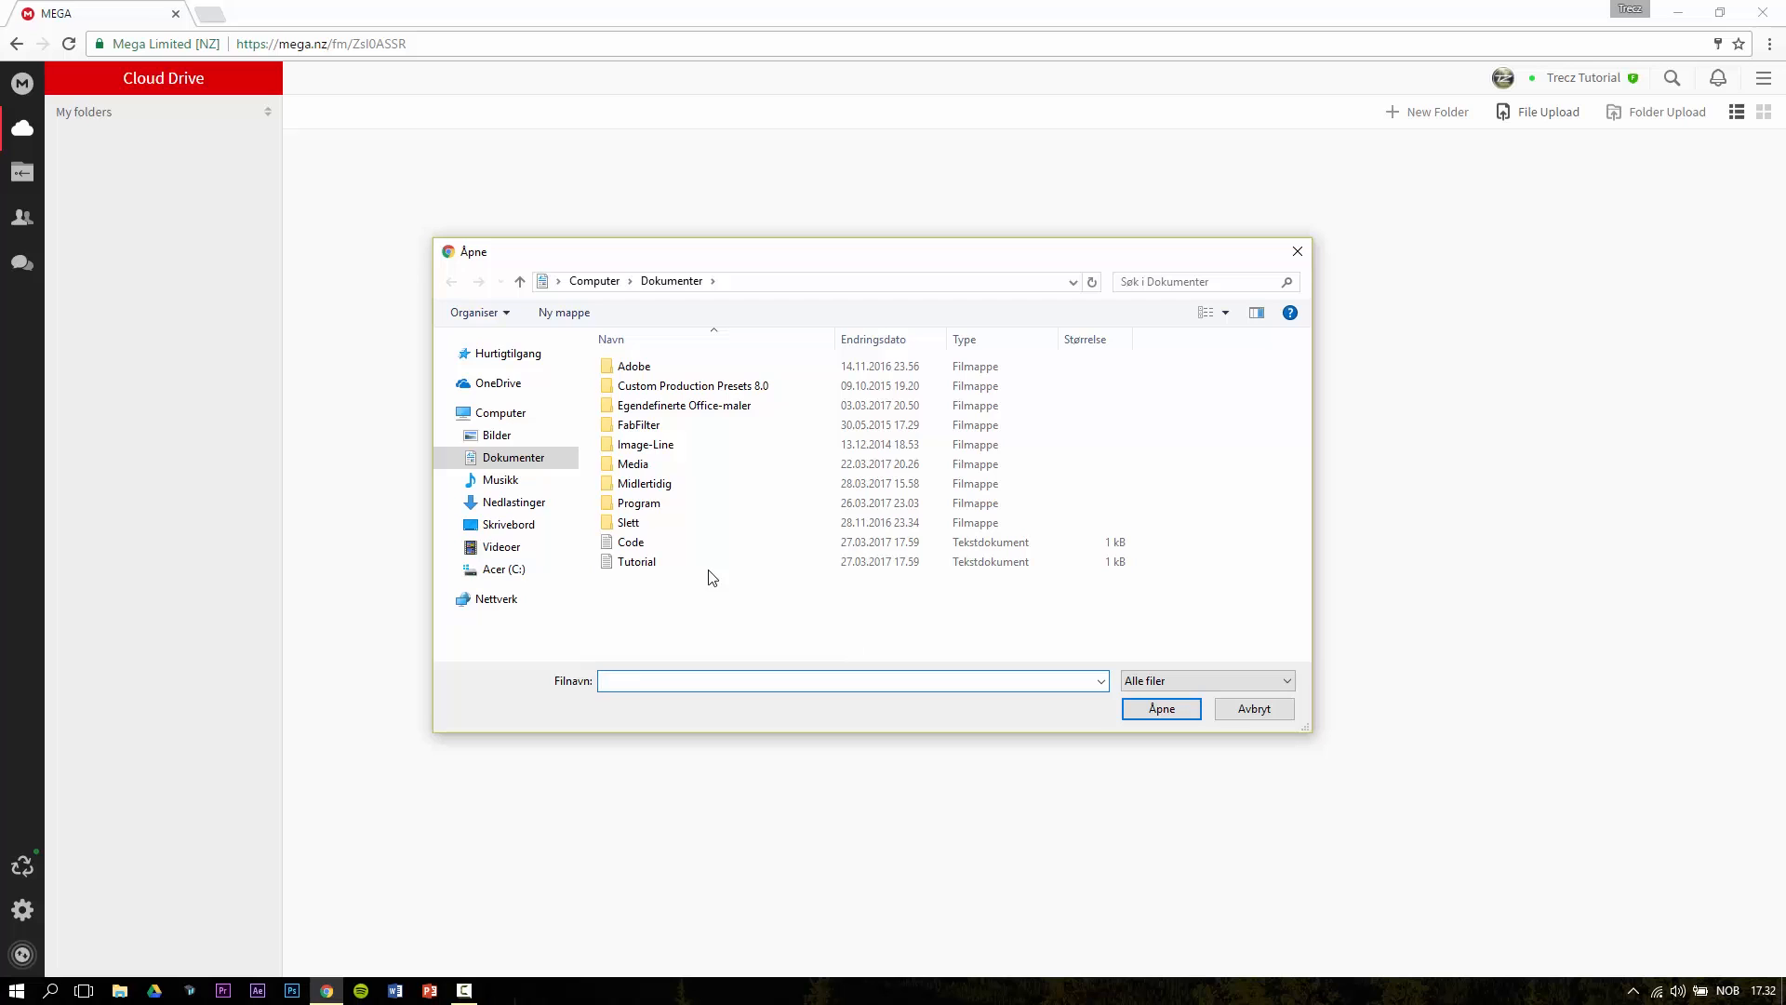
pyautogui.click(637, 562)
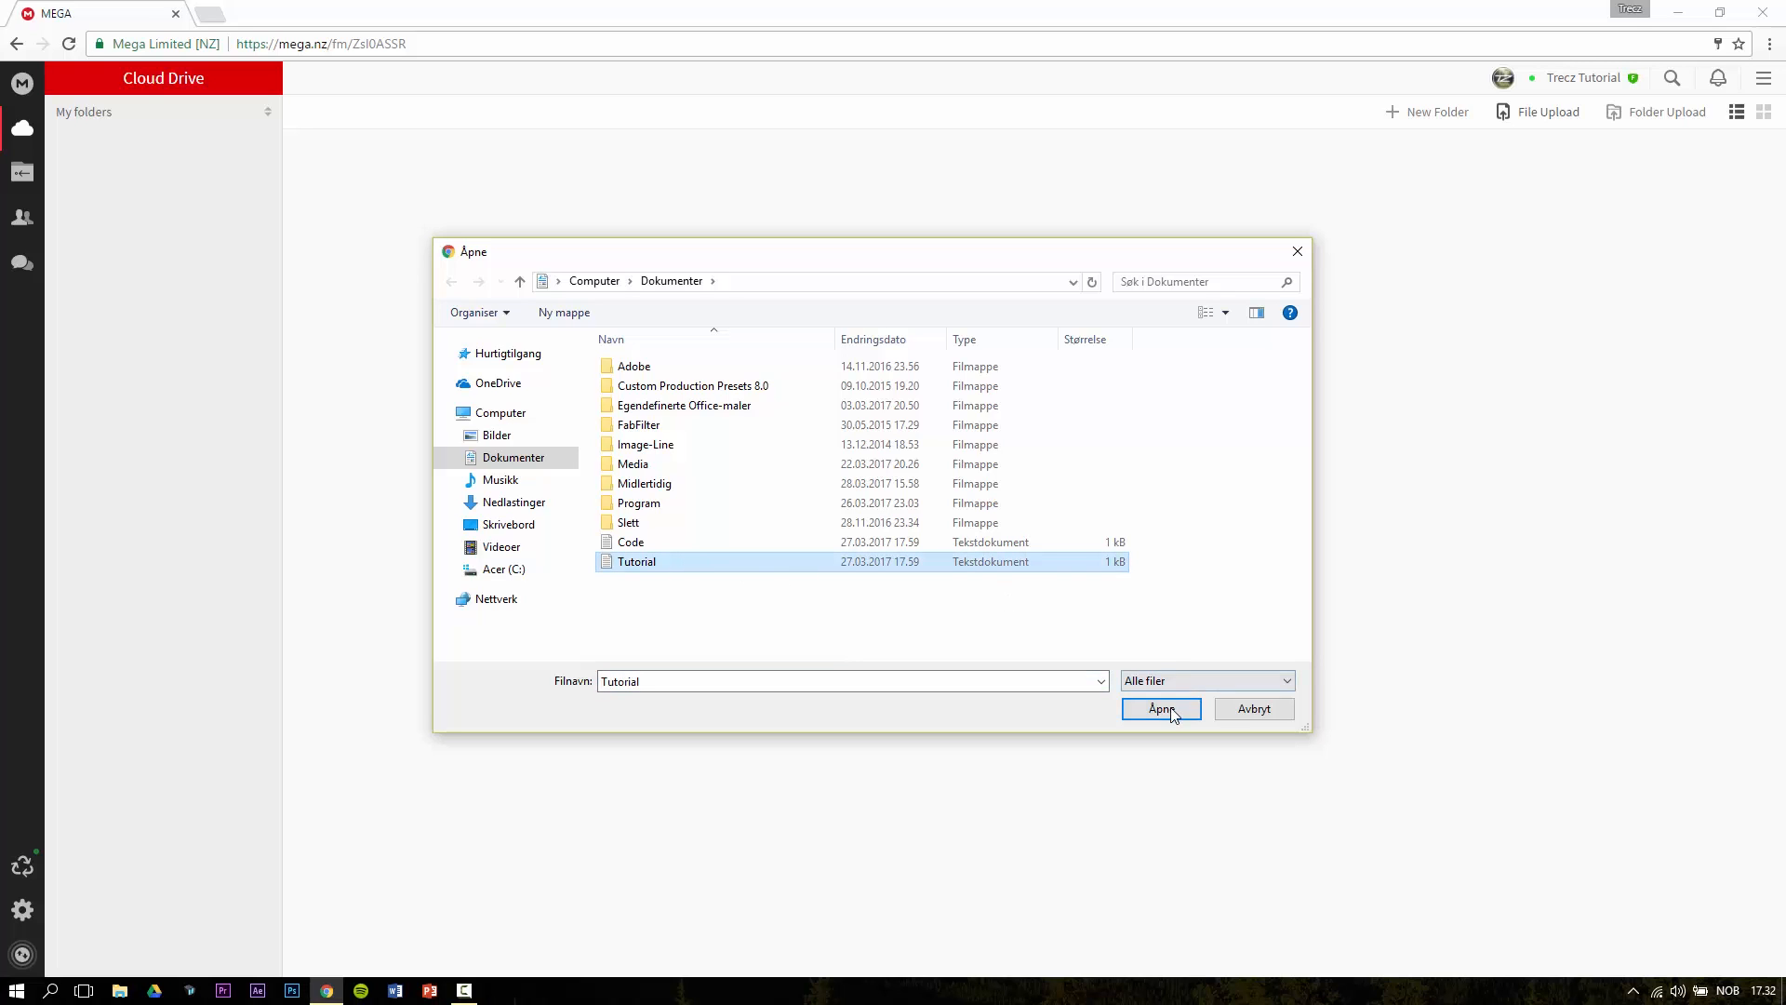
pyautogui.click(1161, 708)
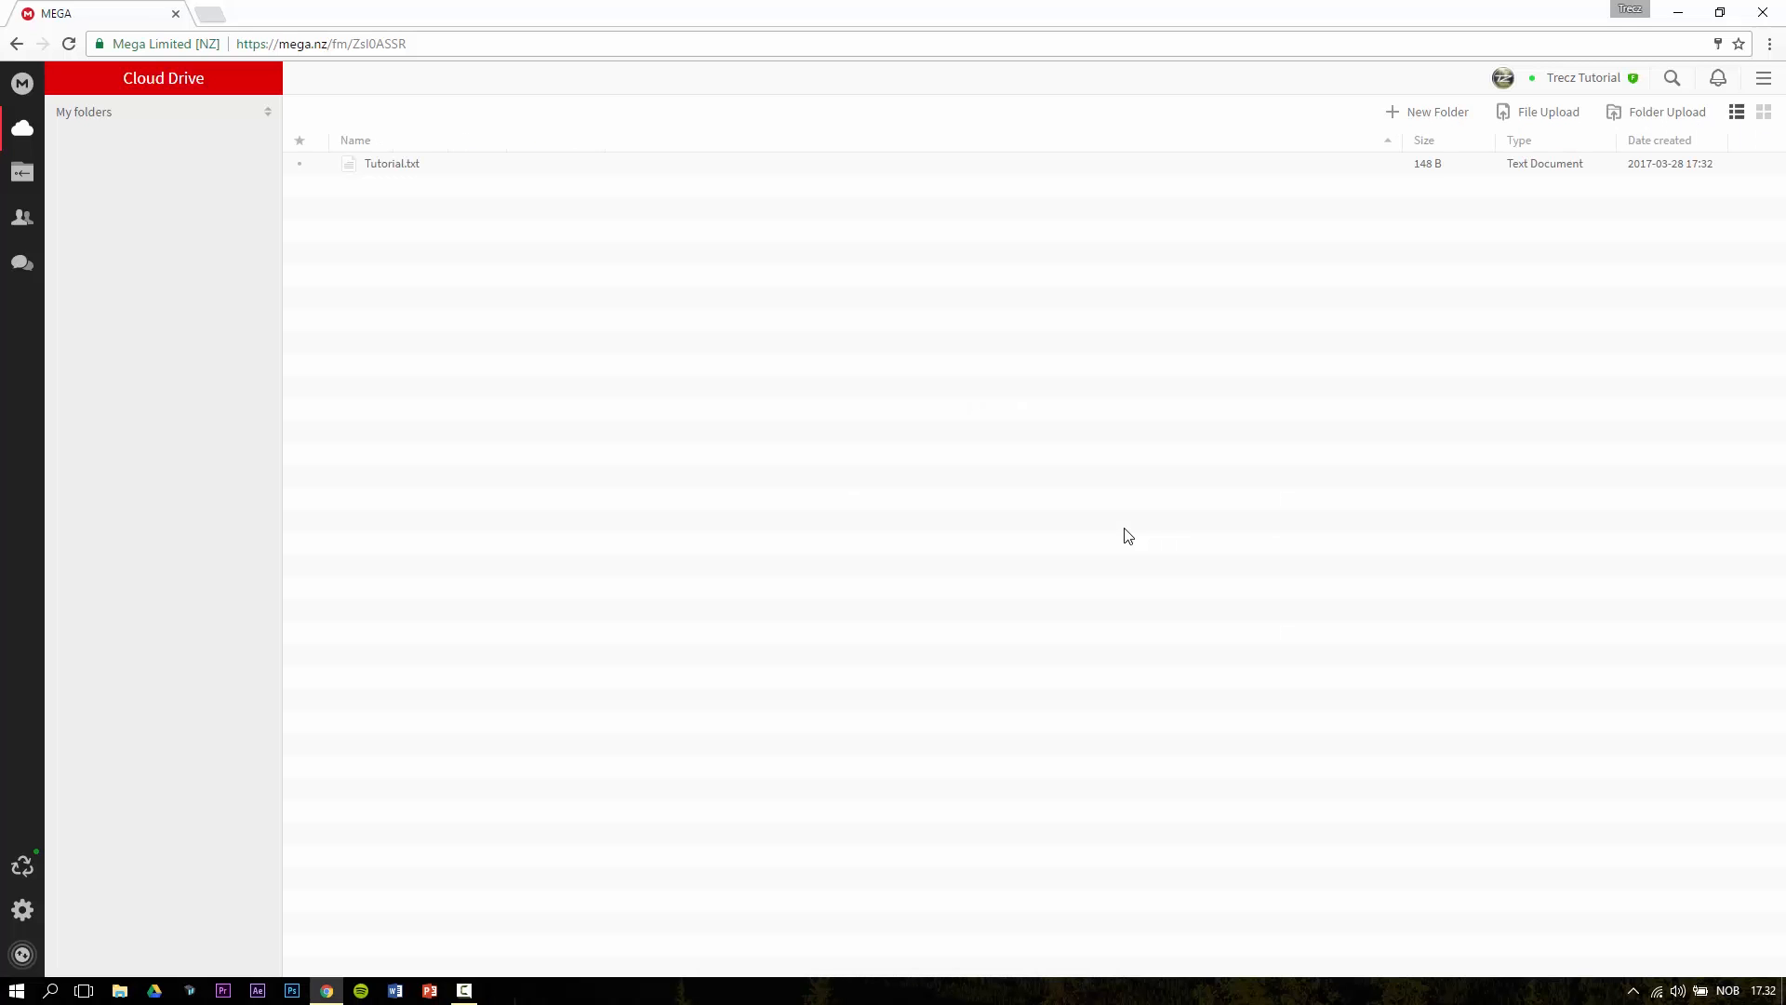
pyautogui.moveTo(1135, 531)
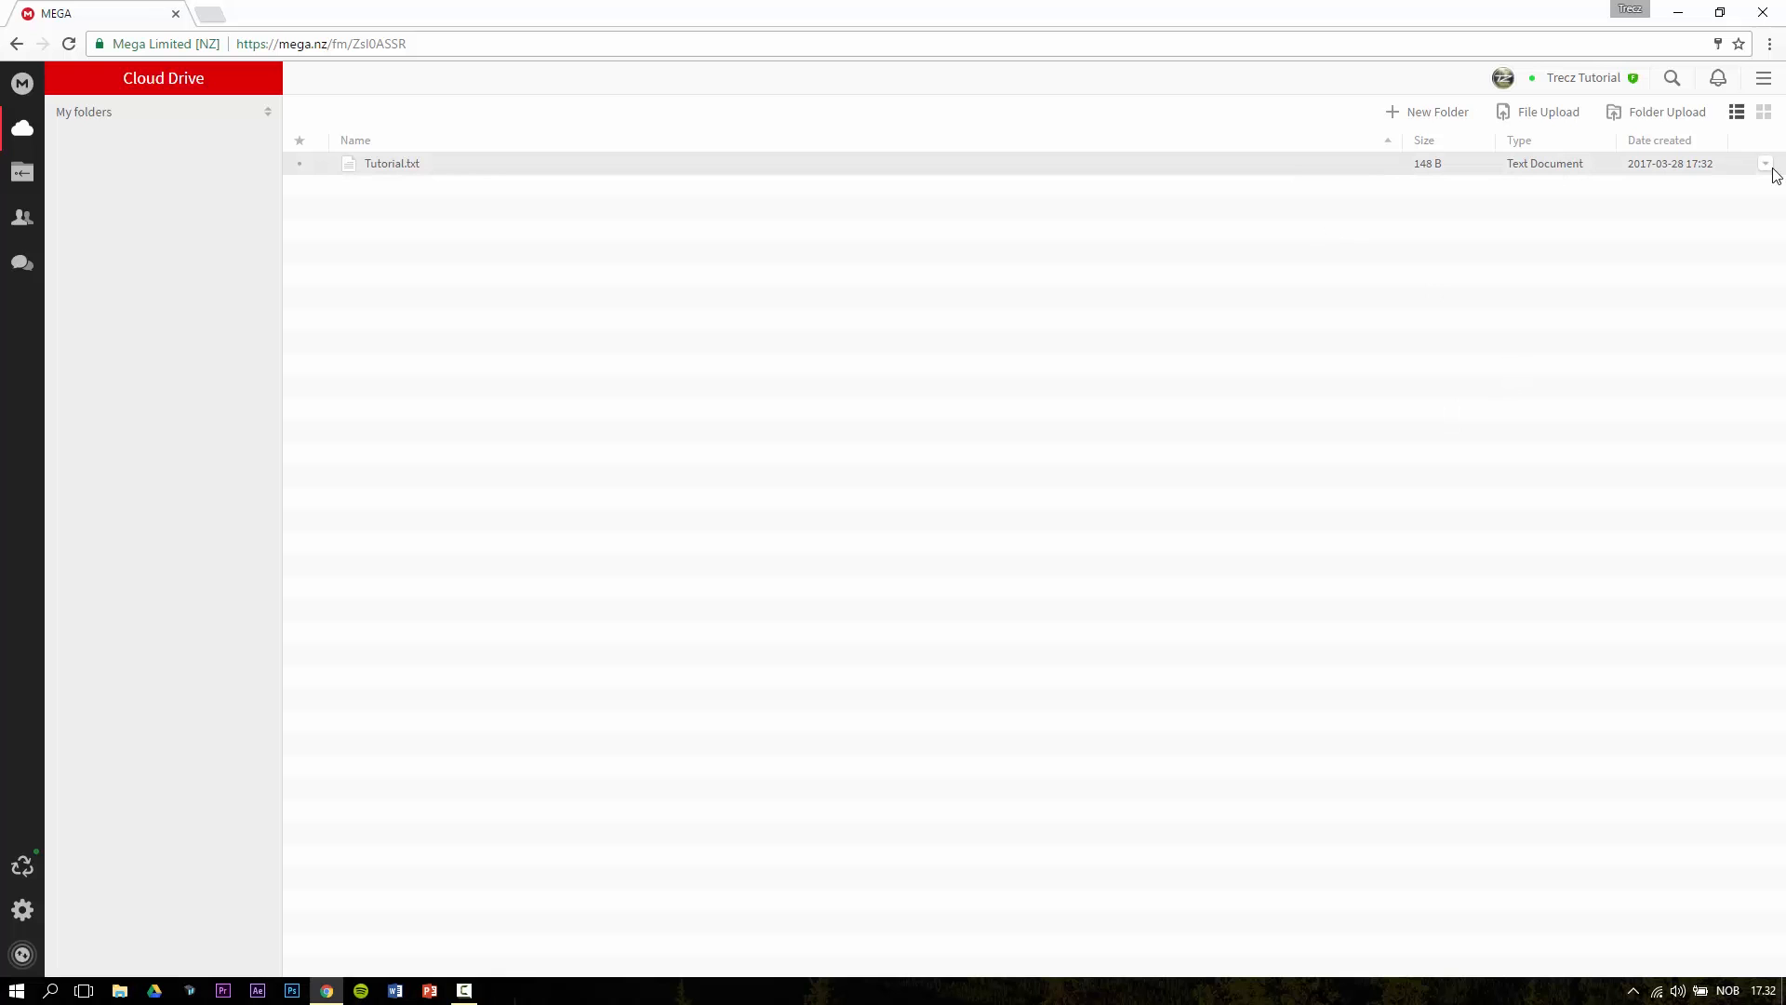
# Step: Get a shareable link for Tutorial.txt and agree to the copyright warning
pyautogui.click(1766, 164)
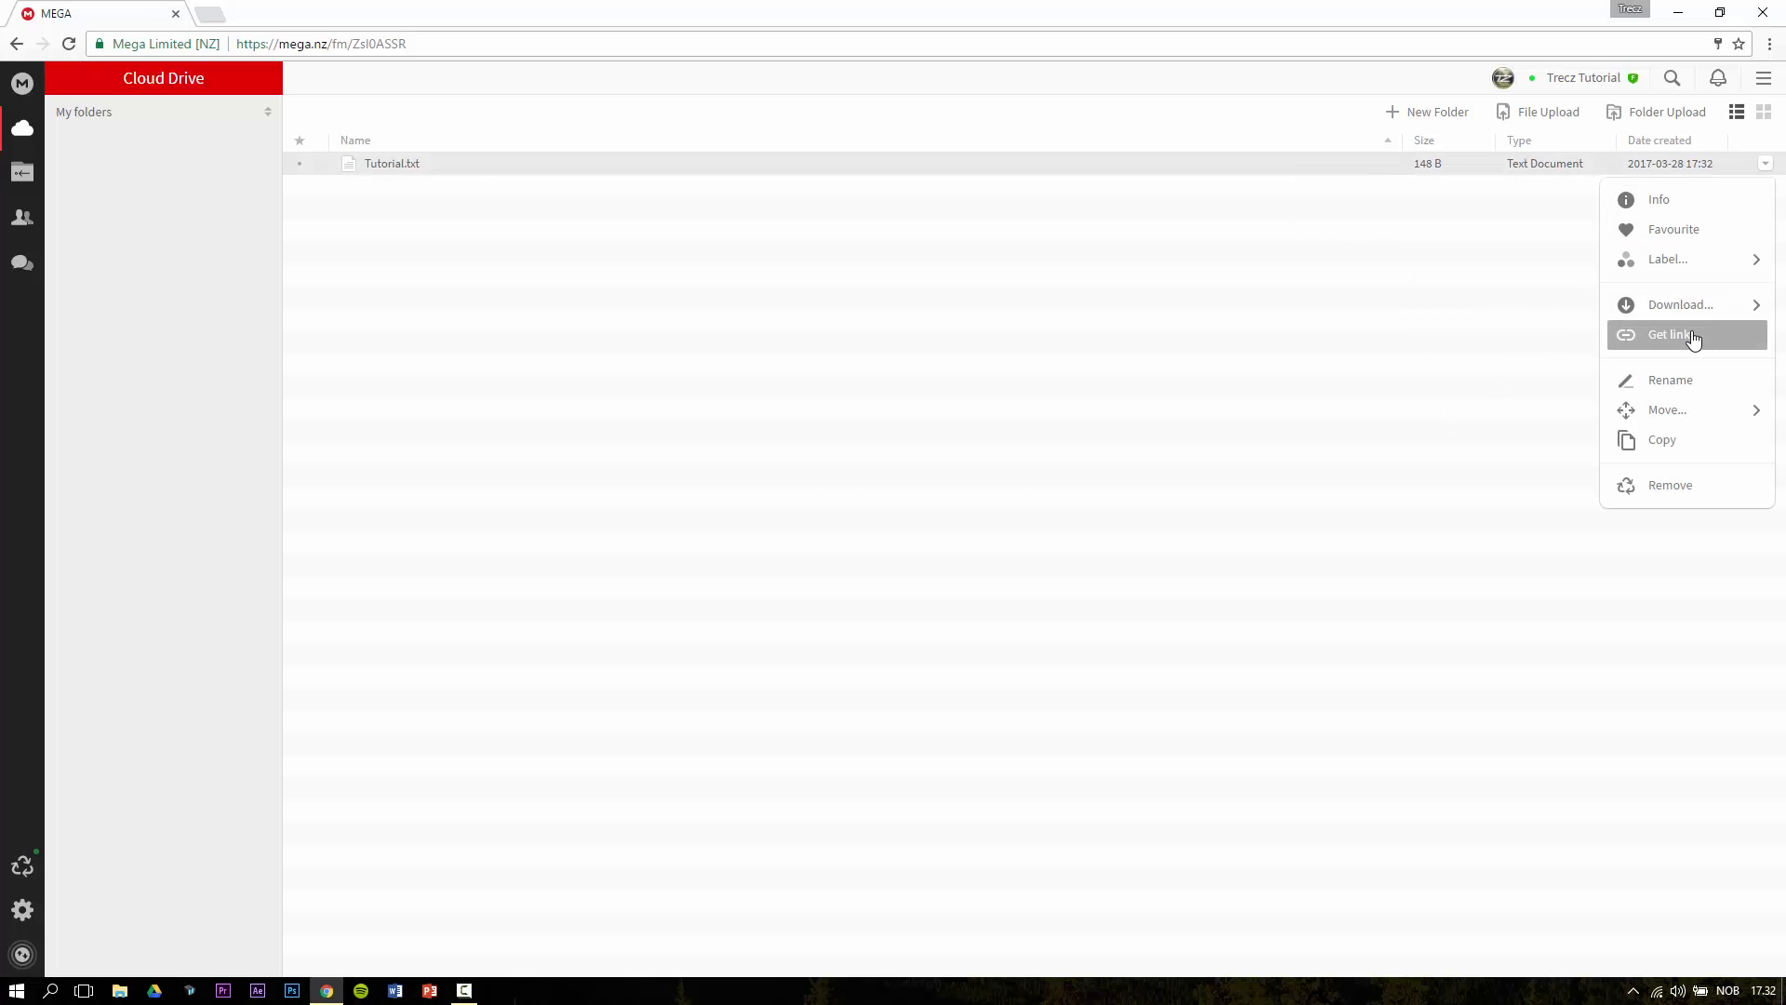
pyautogui.click(1670, 334)
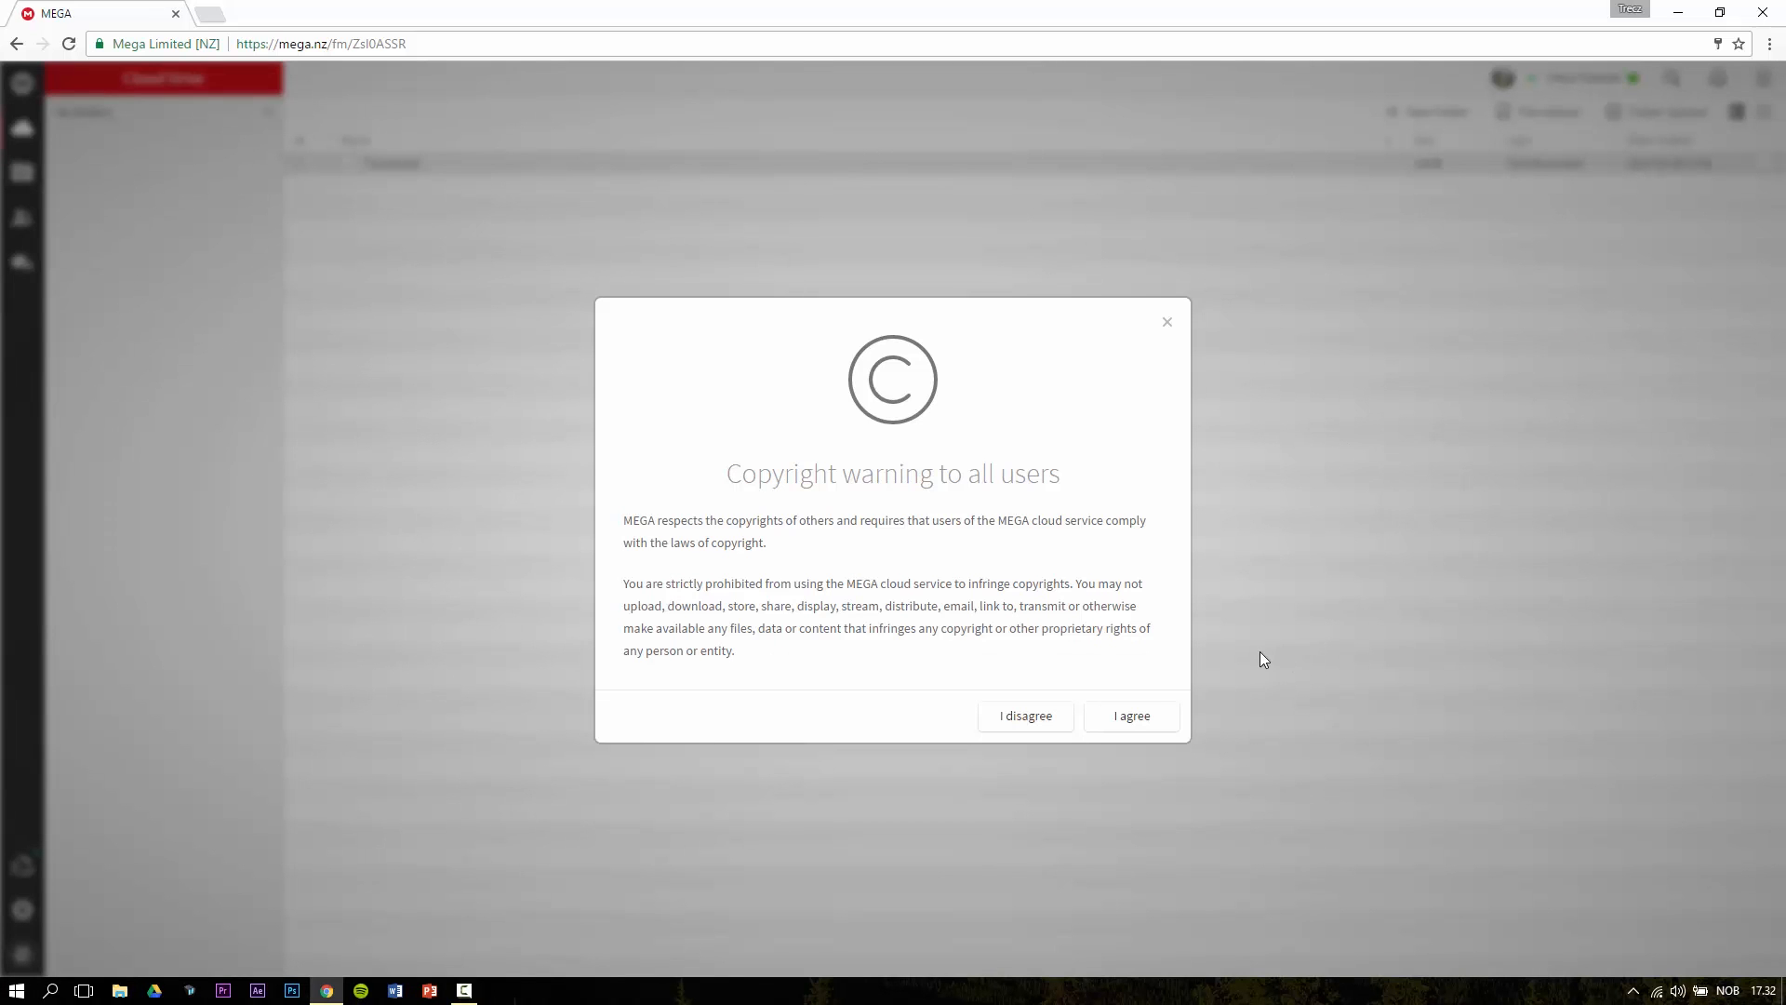
pyautogui.moveTo(1234, 659)
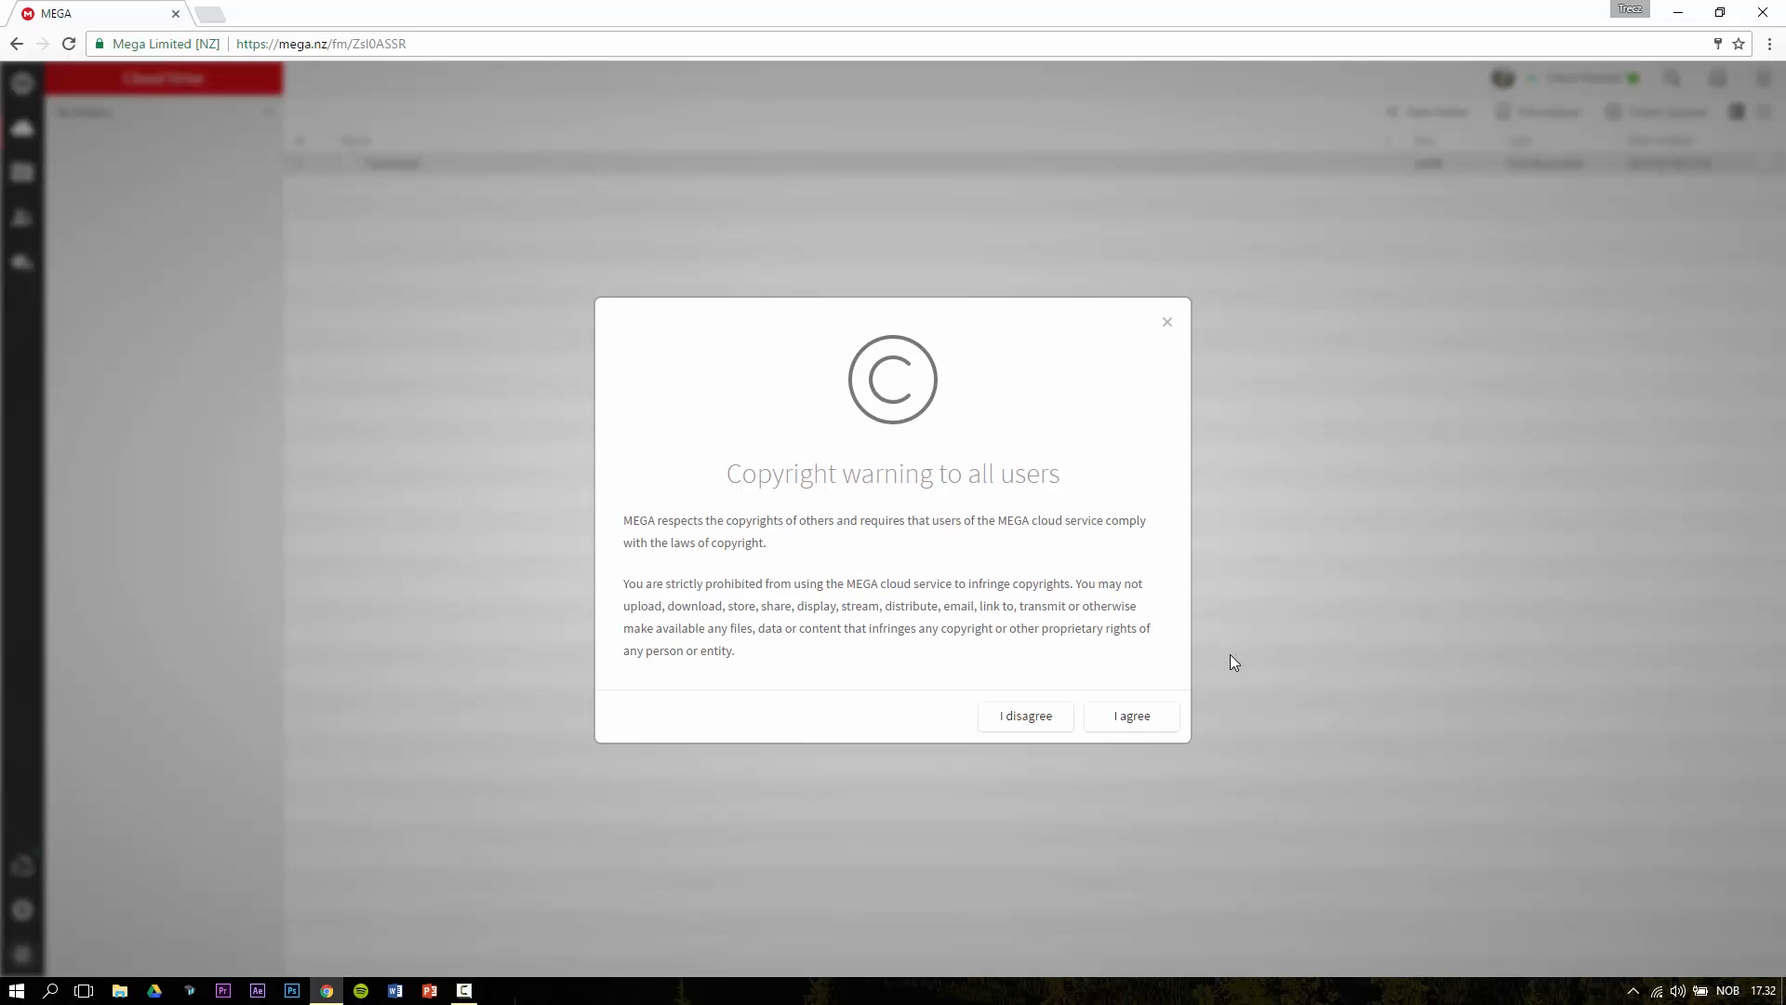
pyautogui.click(1131, 714)
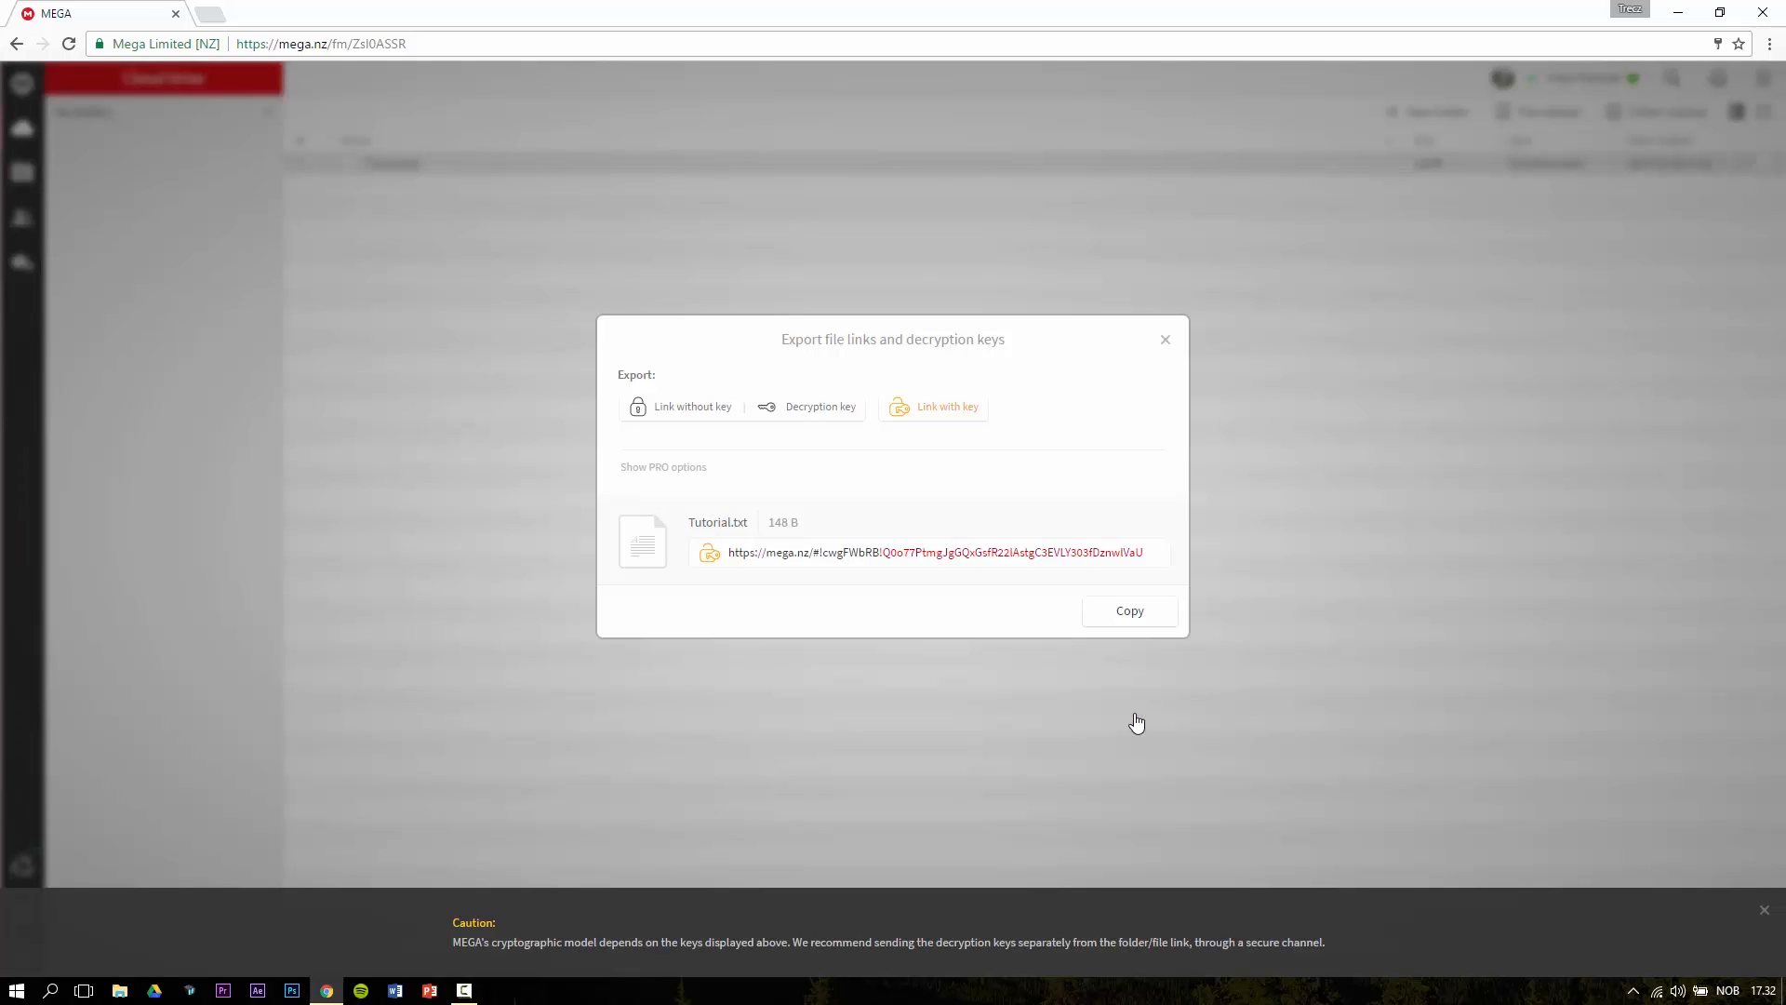
pyautogui.moveTo(1130, 707)
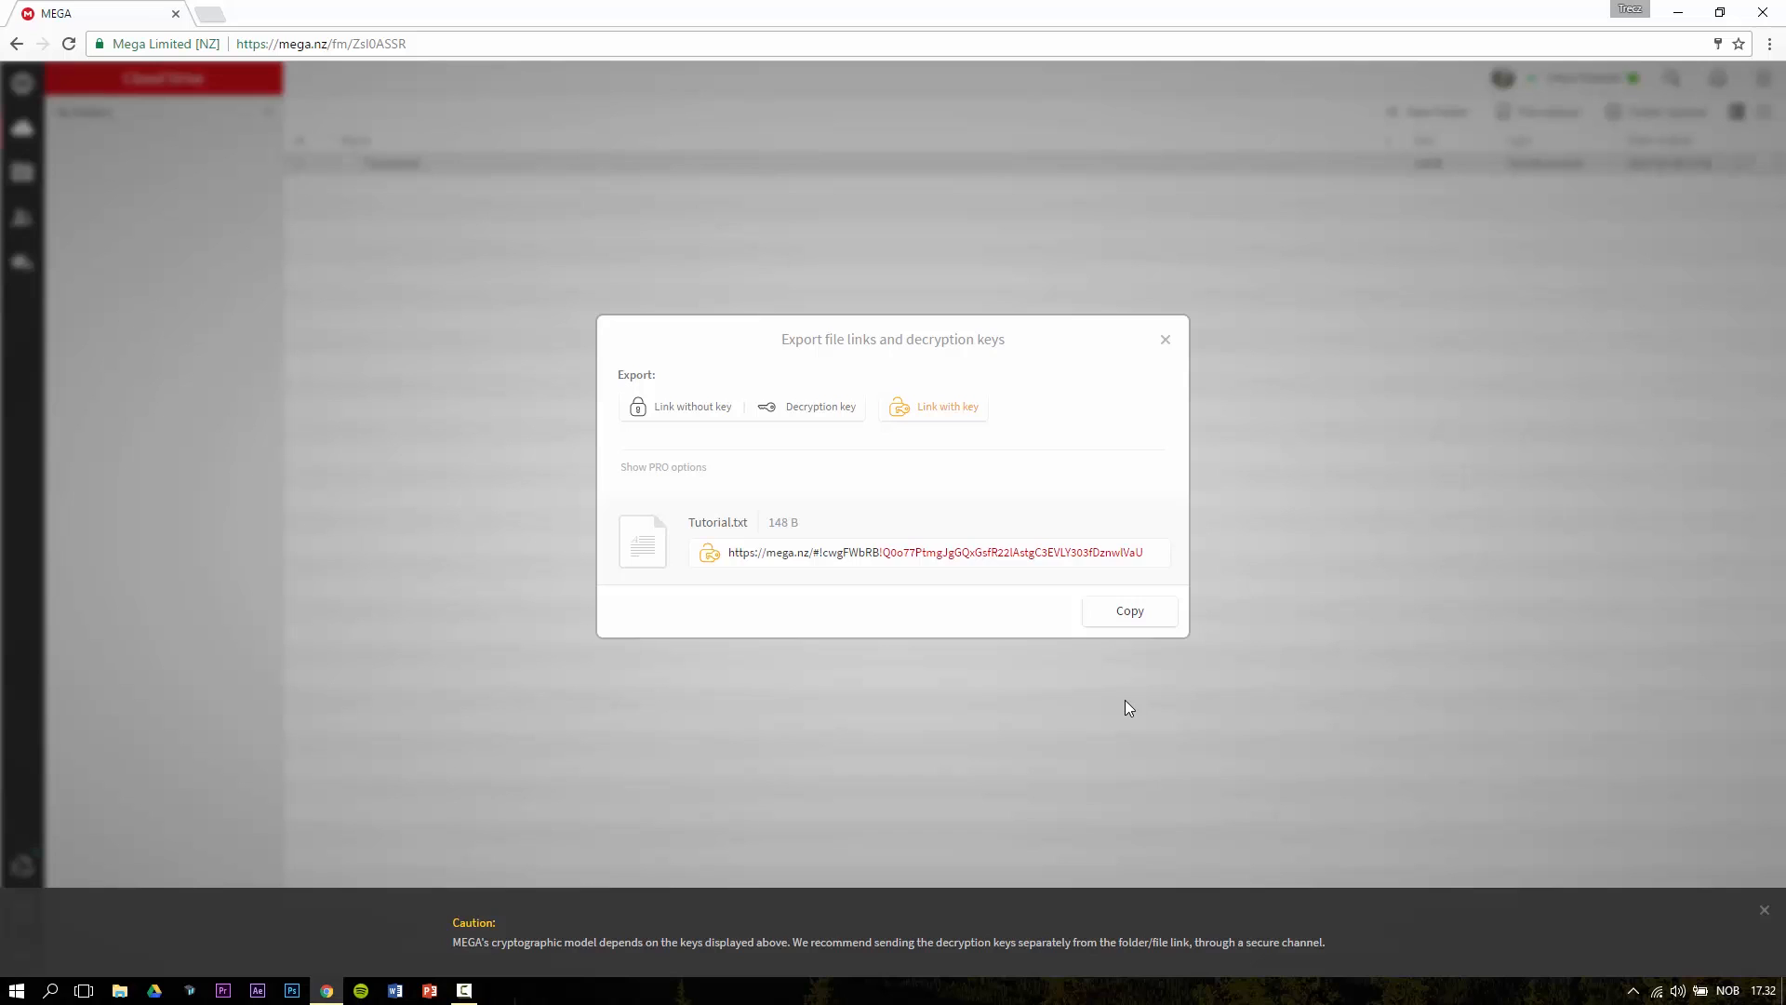
pyautogui.moveTo(936, 416)
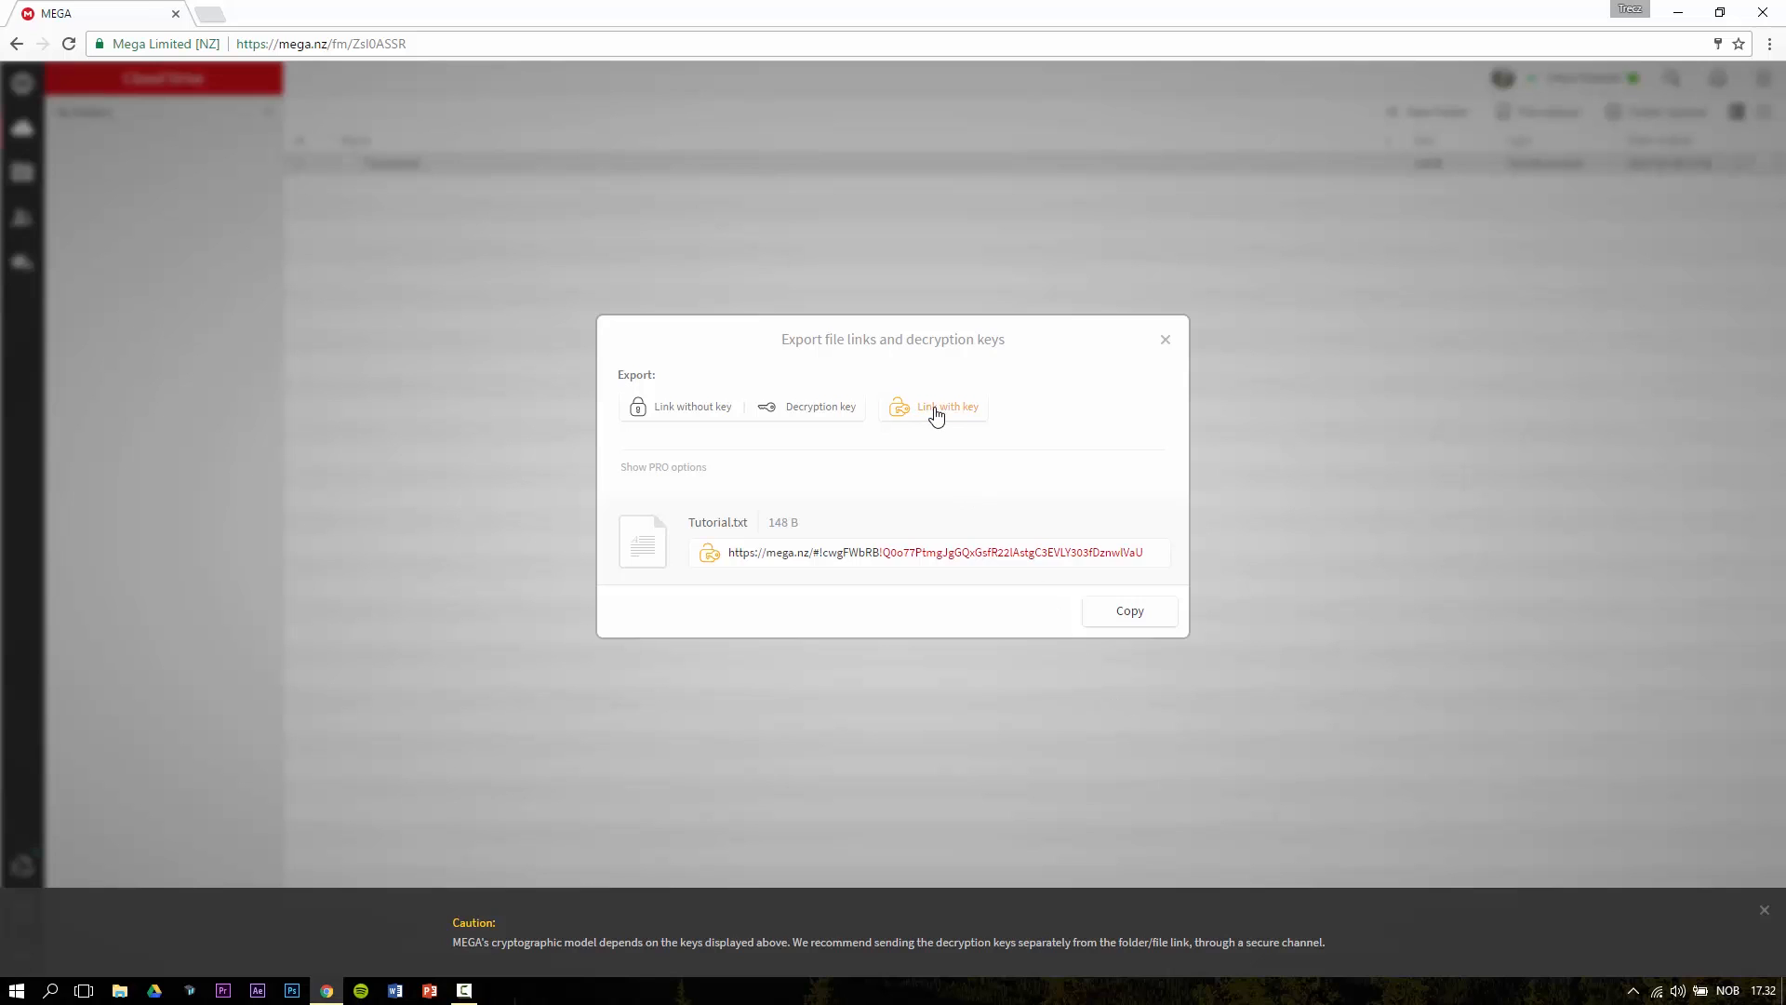
# Step: Copy Tutorial.txt's link with its decryption key to the clipboard
pyautogui.click(1129, 610)
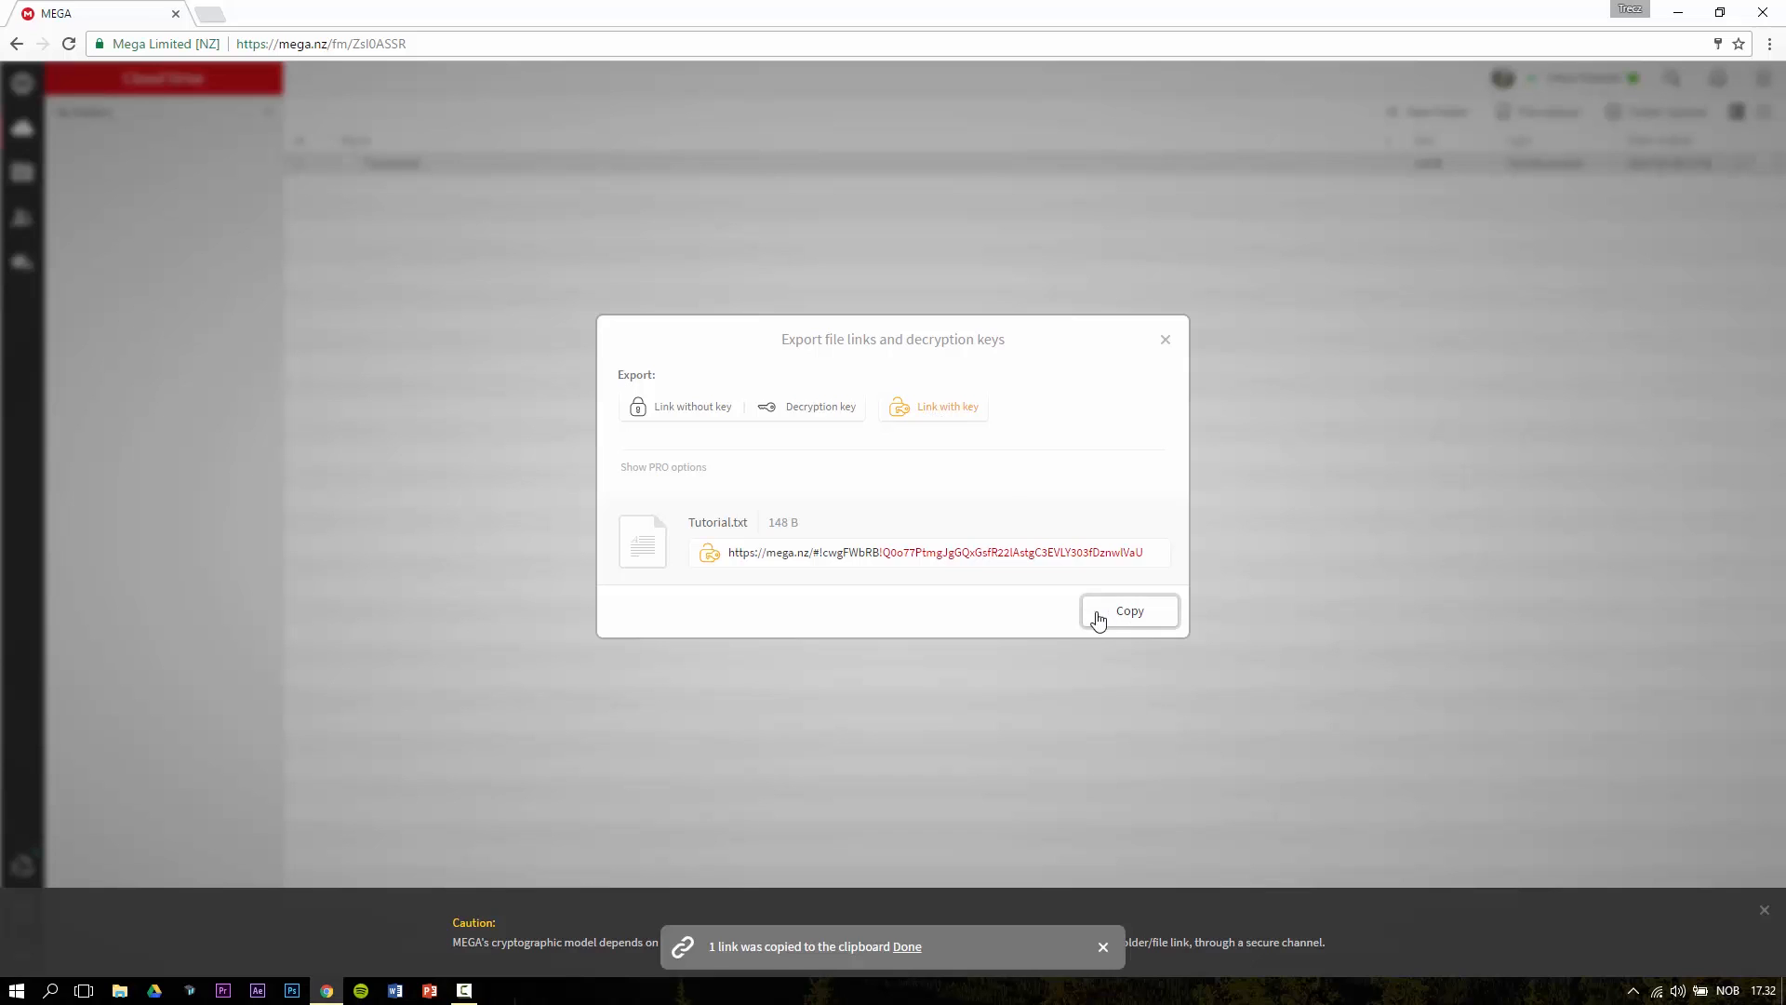